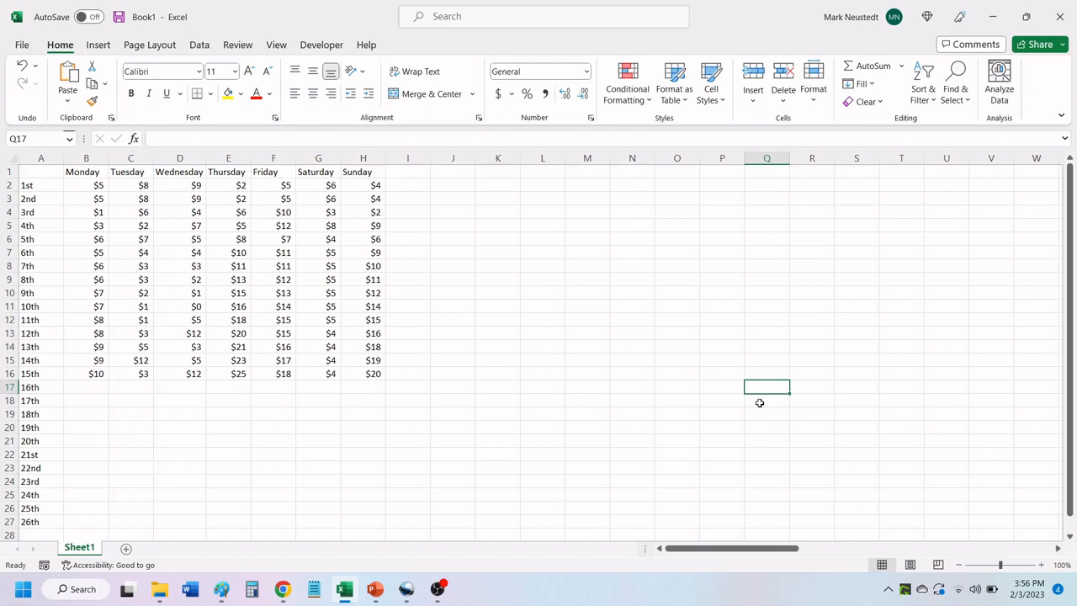
pyautogui.moveTo(763, 403)
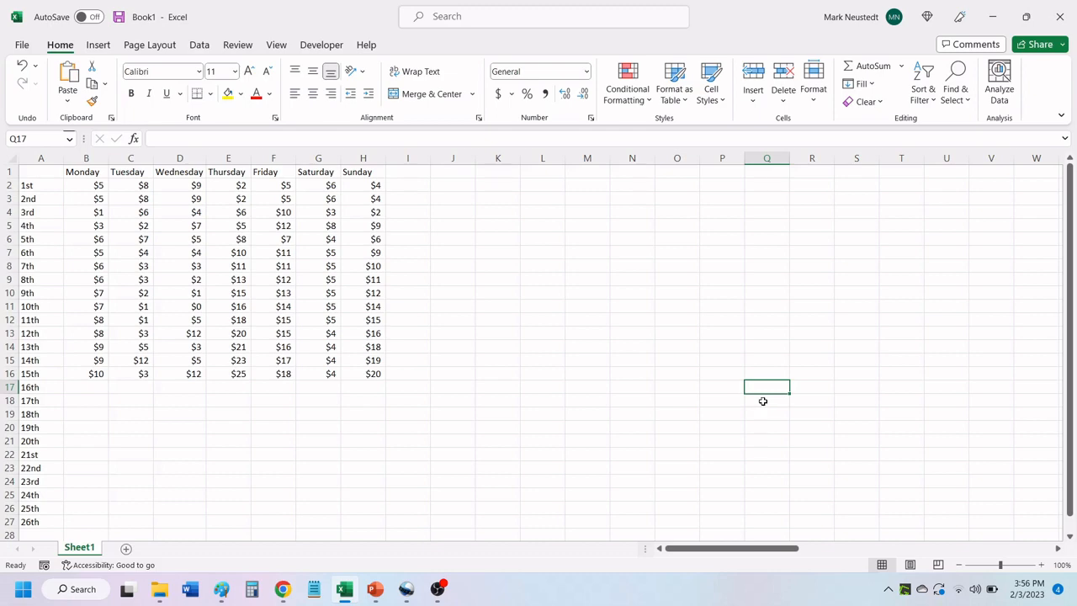
pyautogui.moveTo(708, 454)
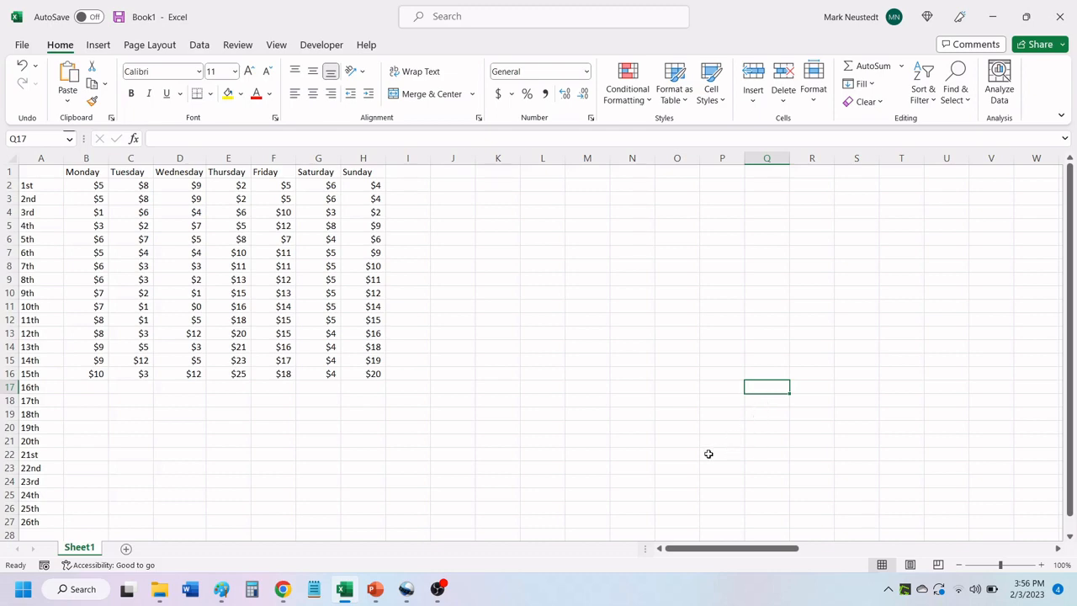
# Open the View tab's Freeze Panes options to lock the weekday header row and day column
pyautogui.scroll(-3)
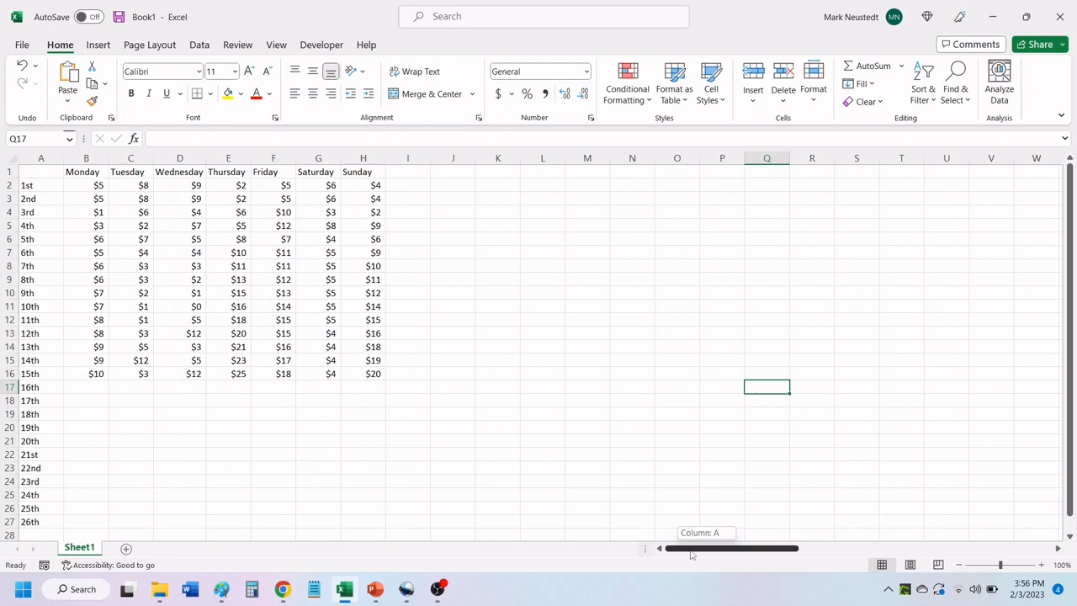
pyautogui.moveTo(651, 383)
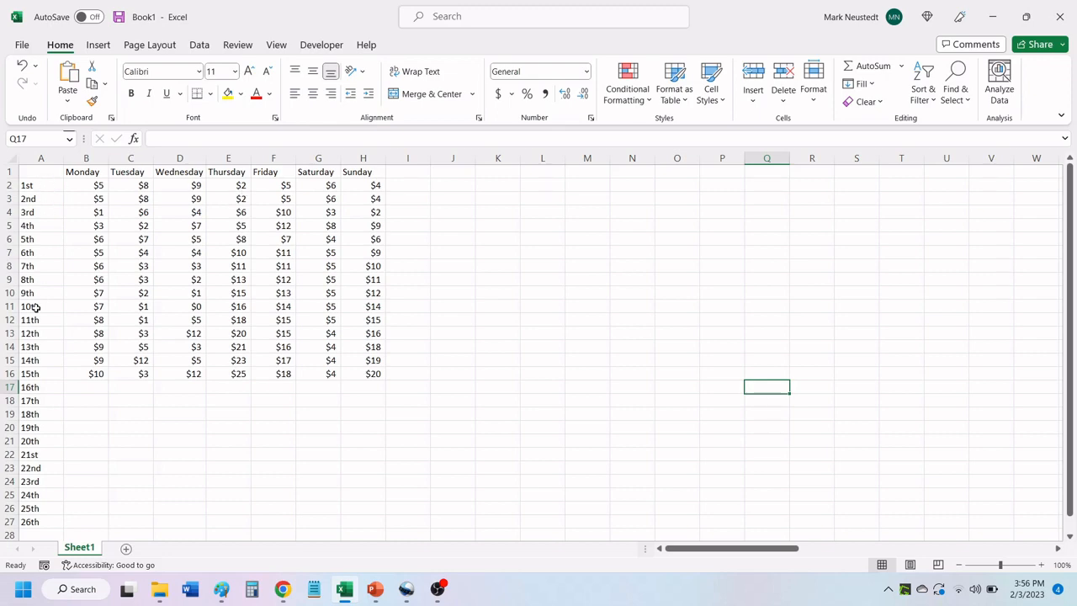
pyautogui.moveTo(458, 250)
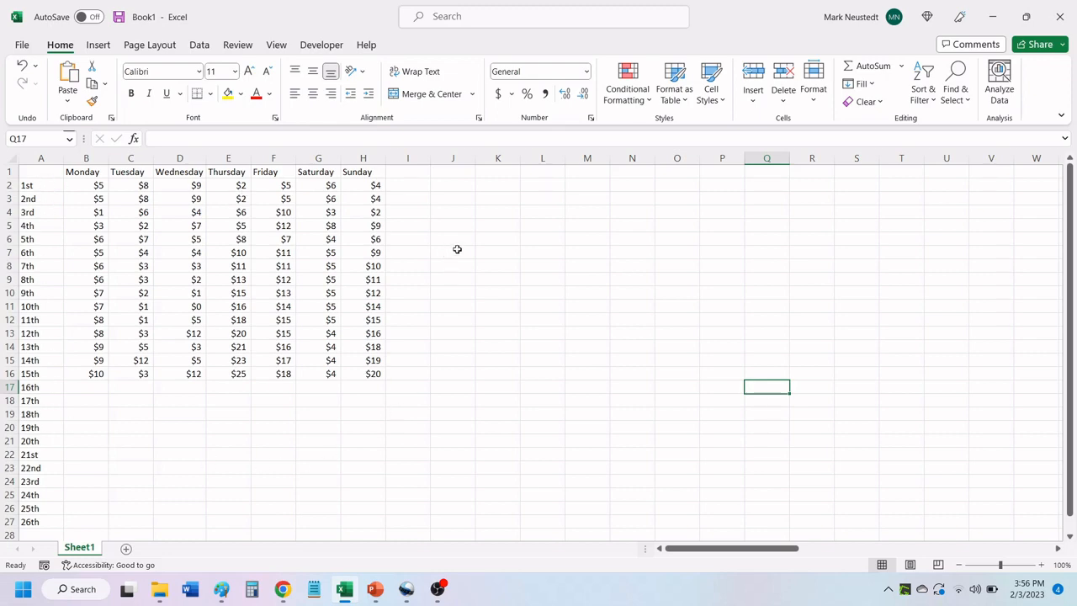
pyautogui.moveTo(470, 256)
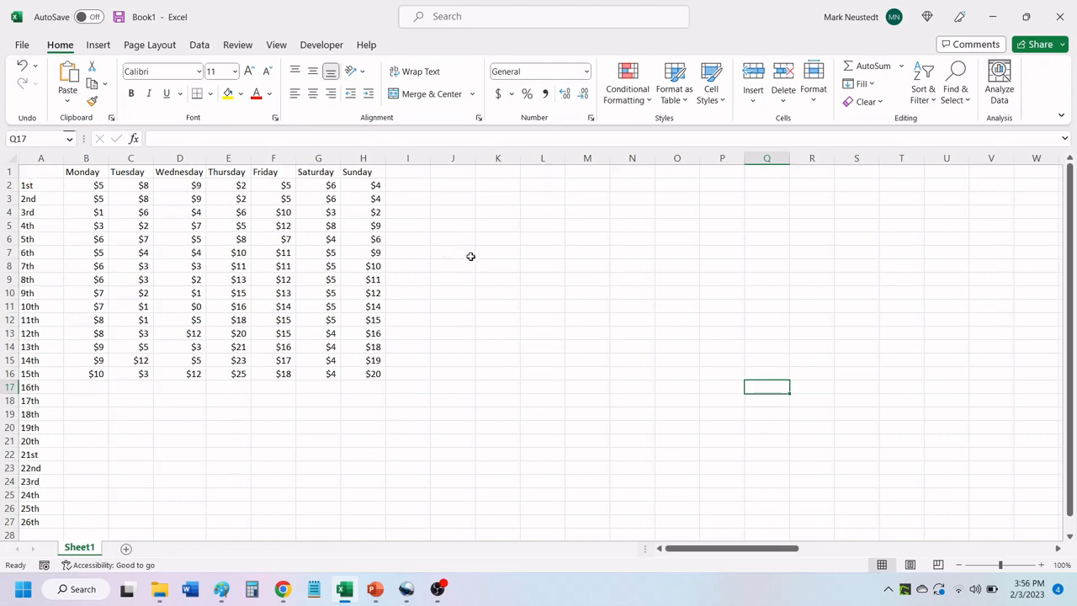
pyautogui.moveTo(487, 234)
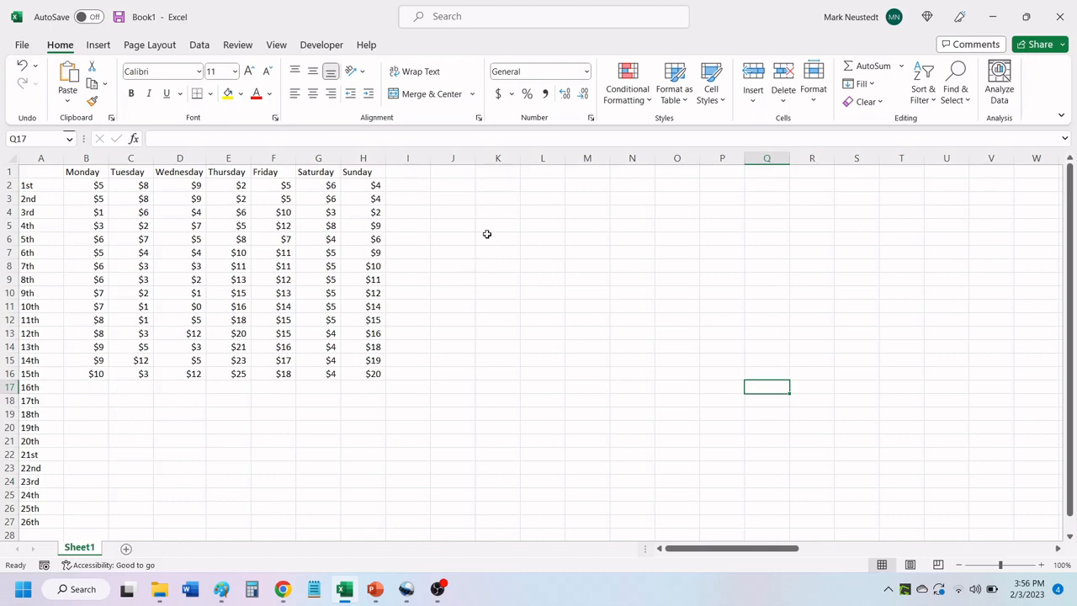
pyautogui.moveTo(98, 186)
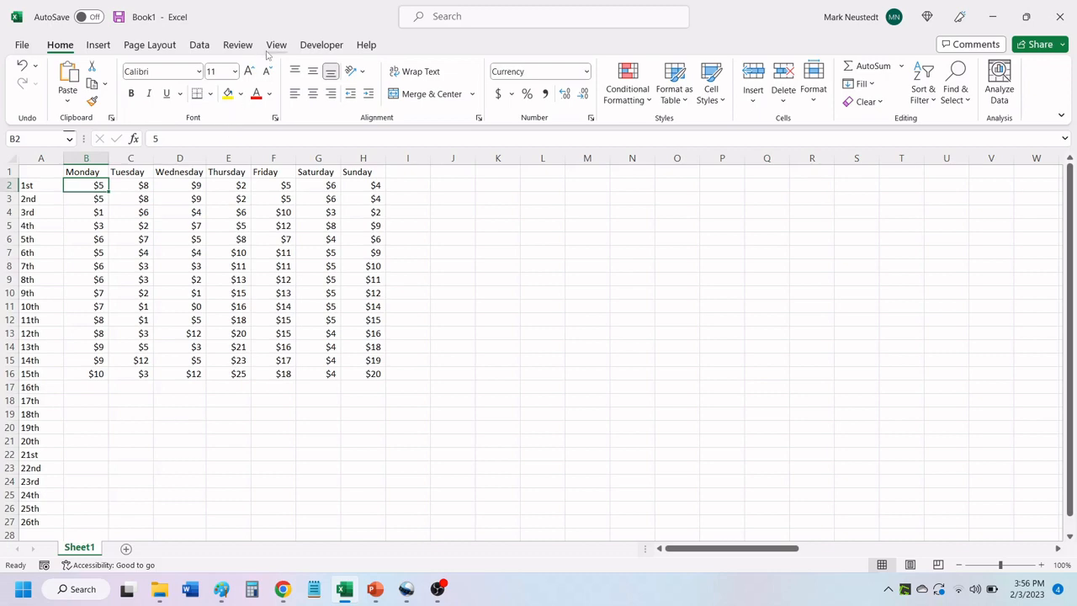
pyautogui.click(276, 44)
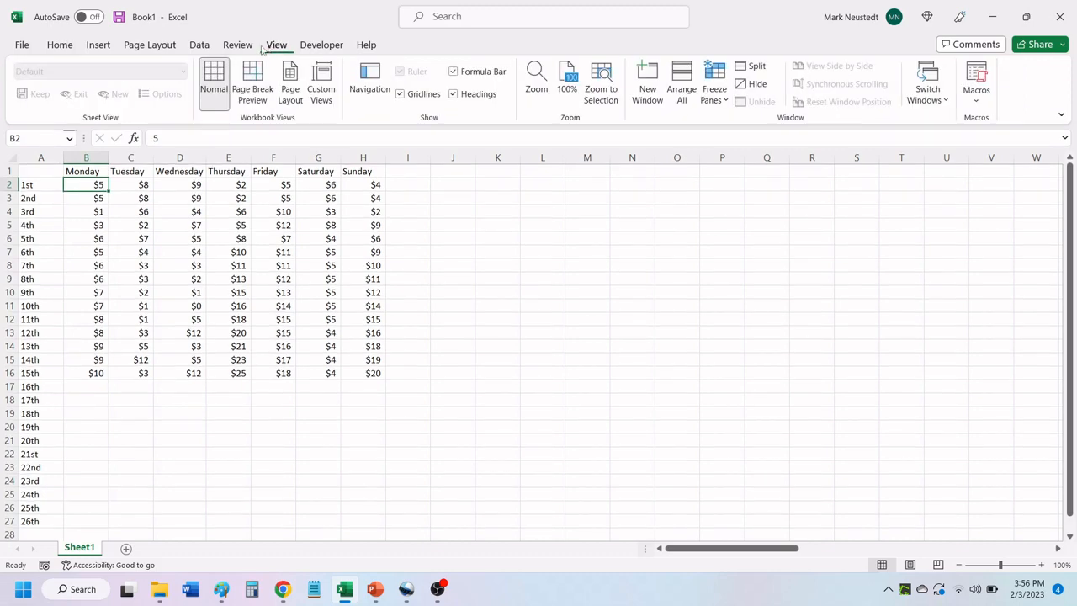
pyautogui.click(714, 82)
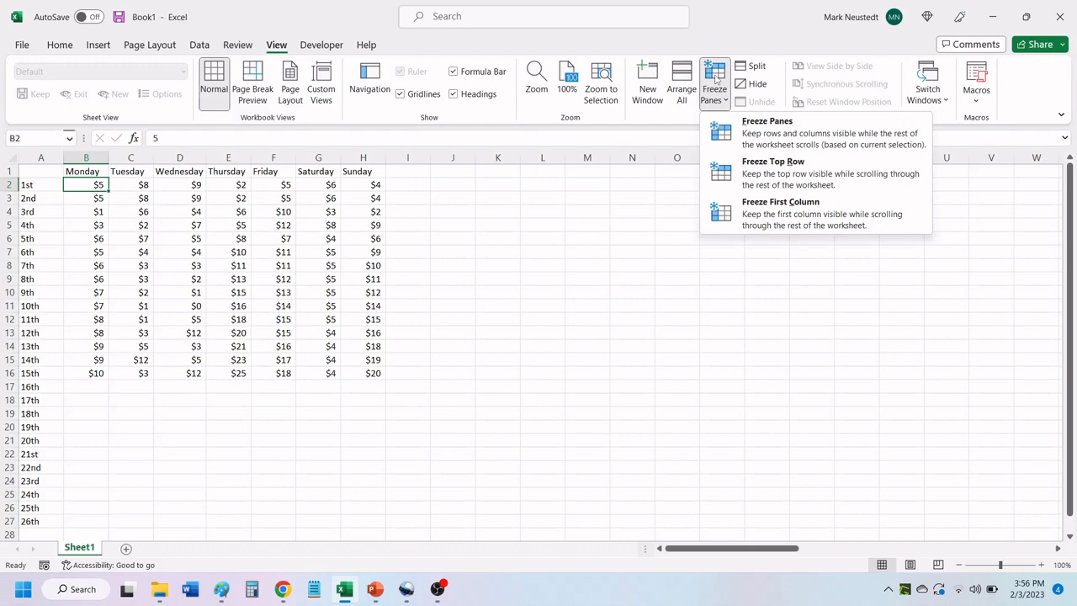
pyautogui.moveTo(762, 132)
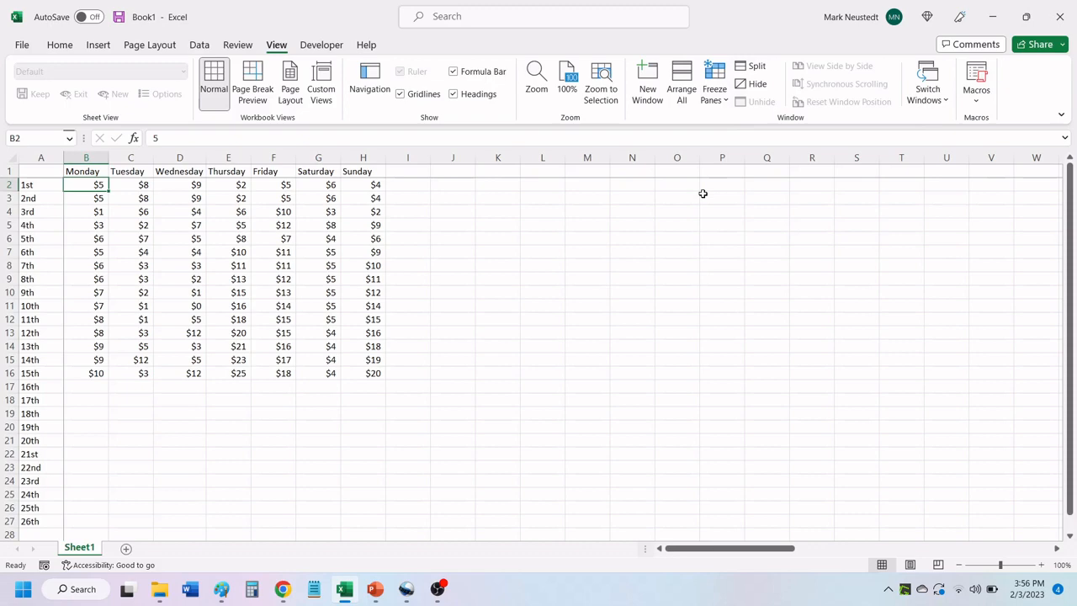
pyautogui.moveTo(465, 183)
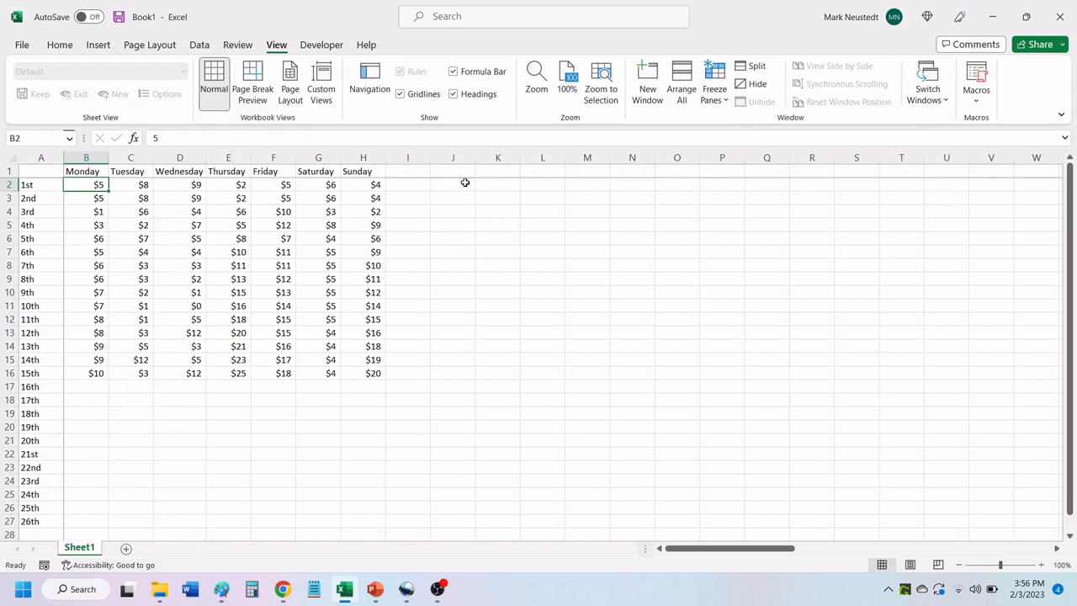
pyautogui.moveTo(61, 239)
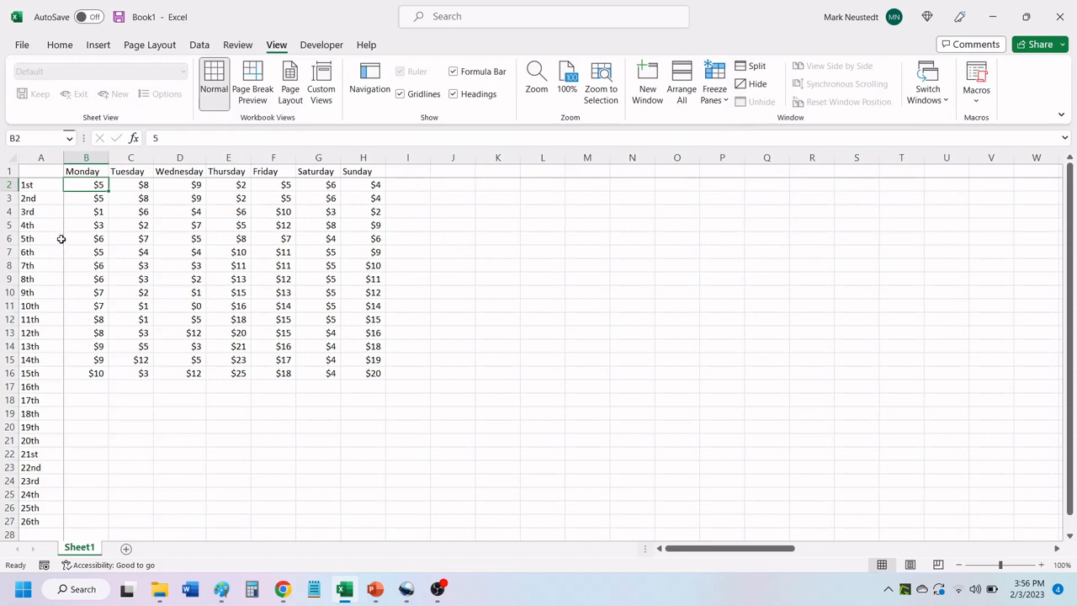
pyautogui.moveTo(303, 510)
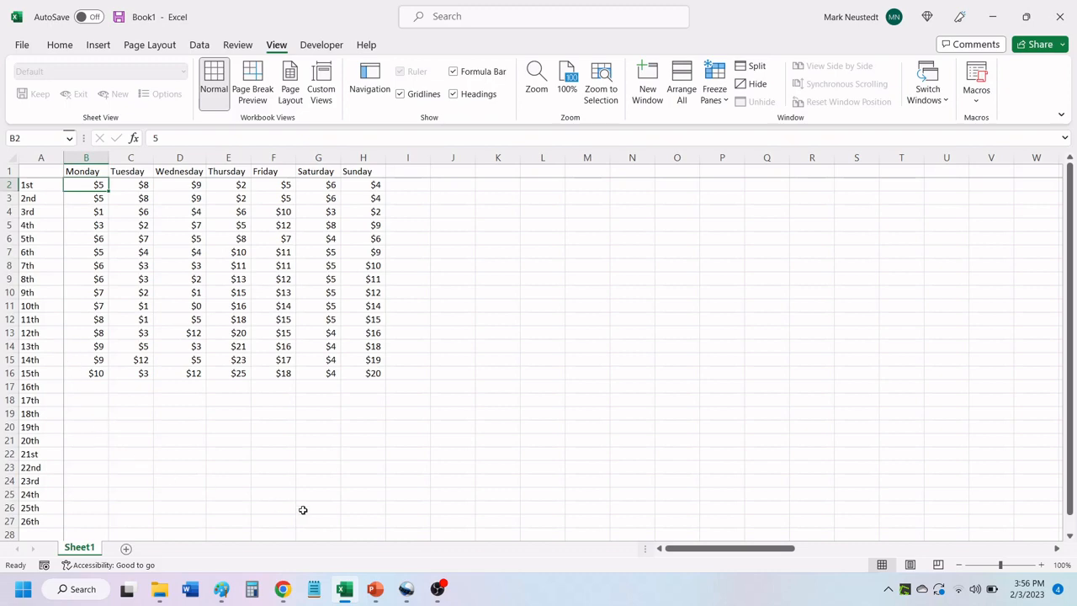
pyautogui.moveTo(720, 430)
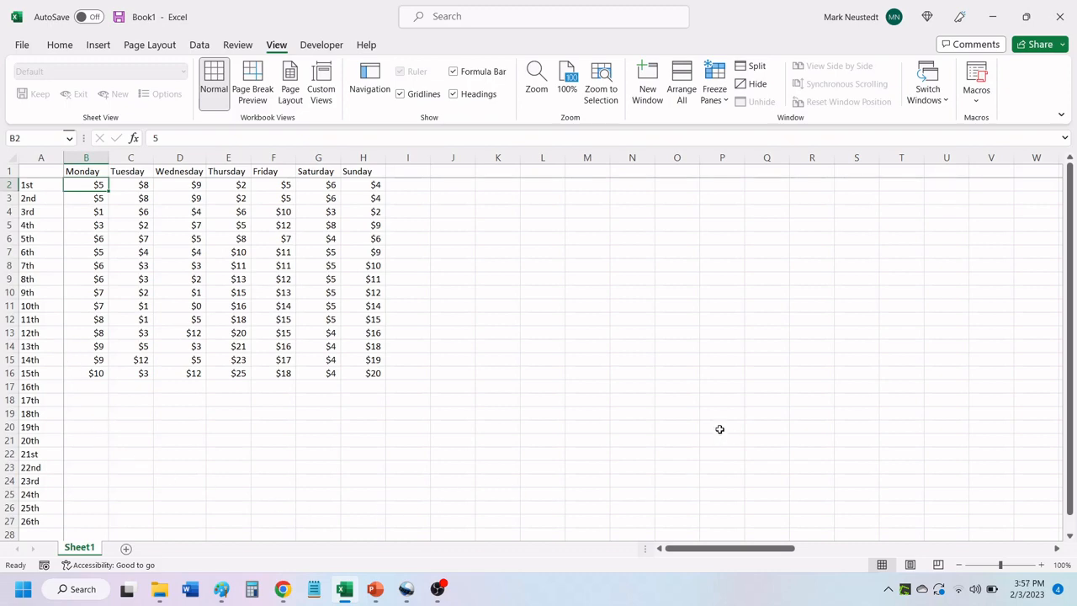
pyautogui.scroll(-3)
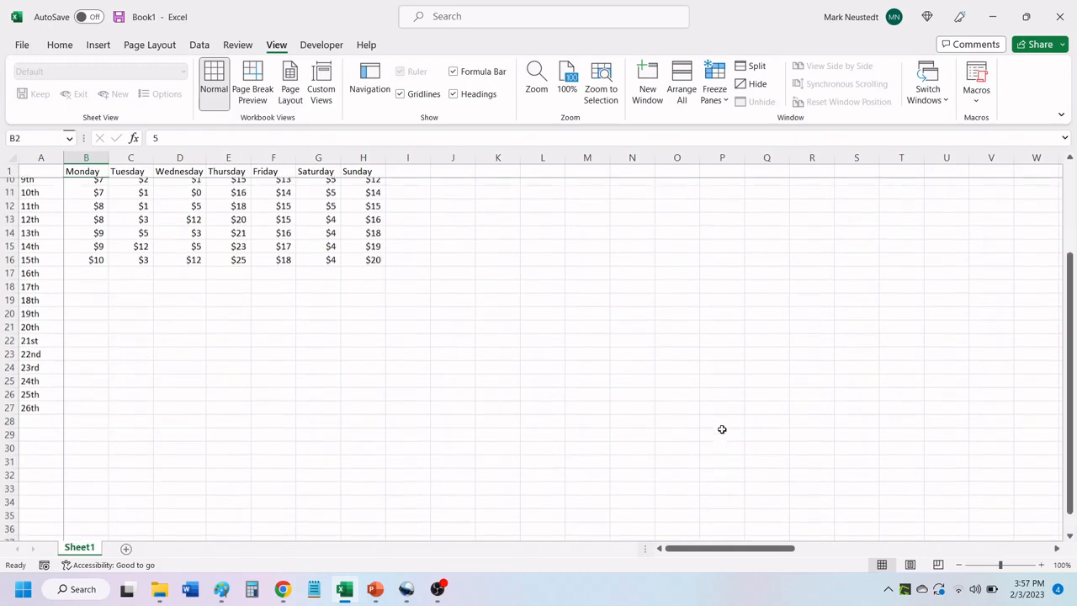
pyautogui.scroll(3)
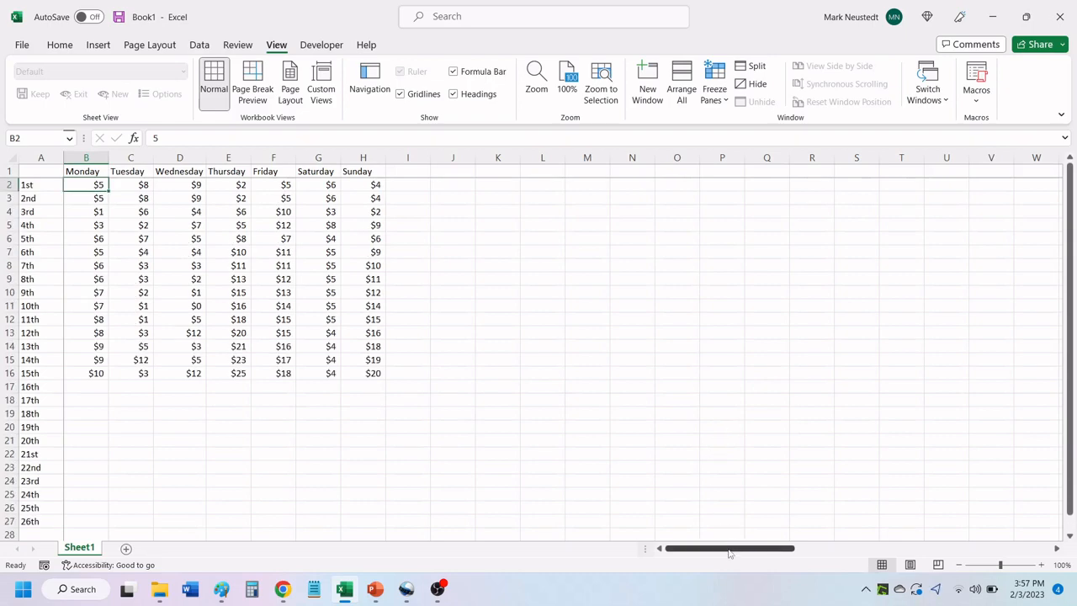
pyautogui.moveTo(731, 549); pyautogui.dragTo(744, 549)
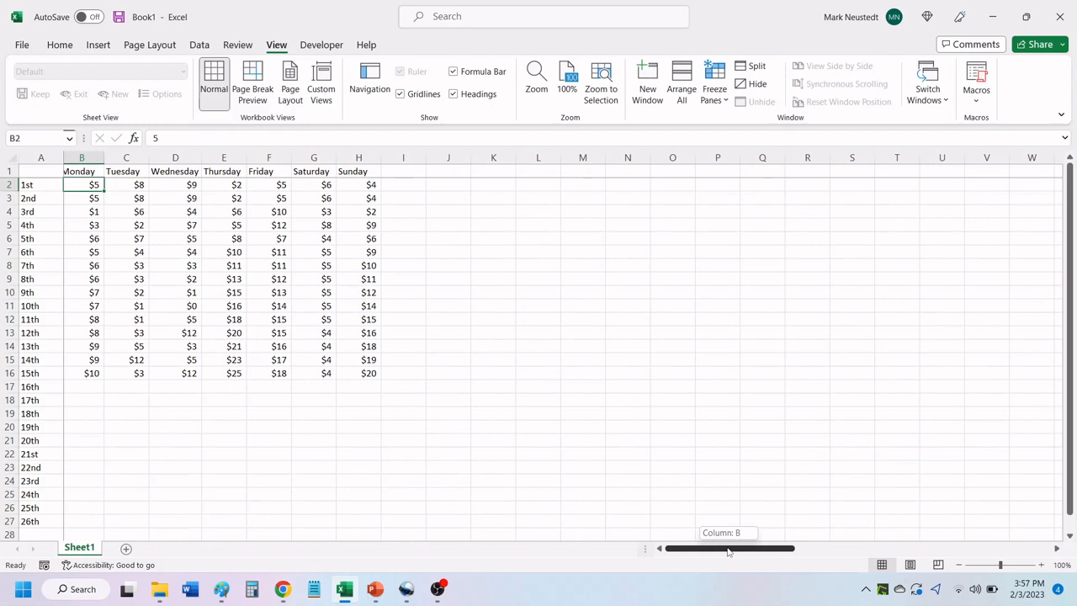
pyautogui.hscroll(-3)
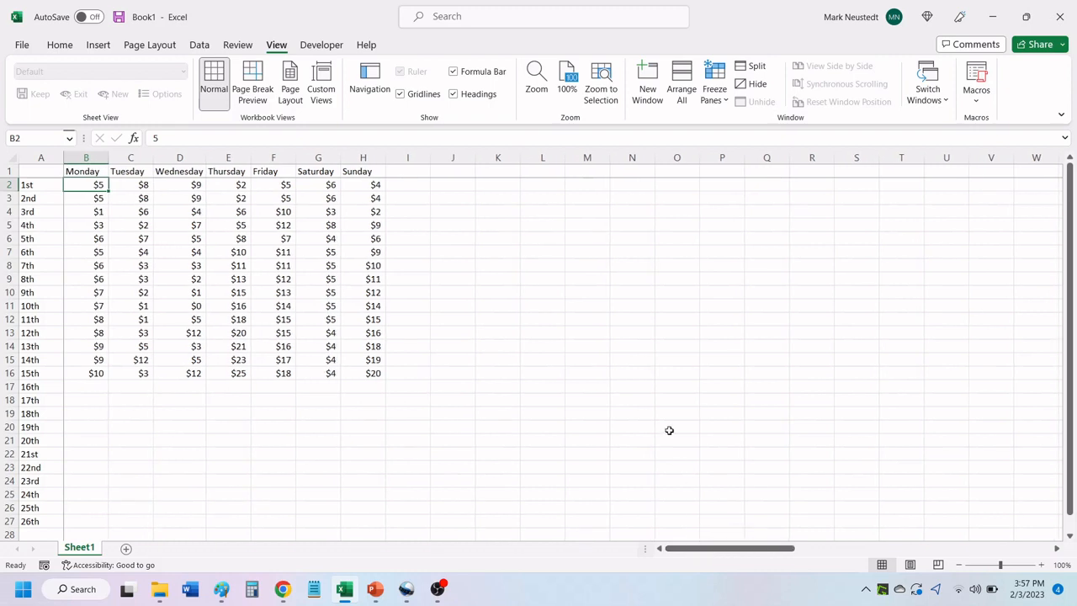